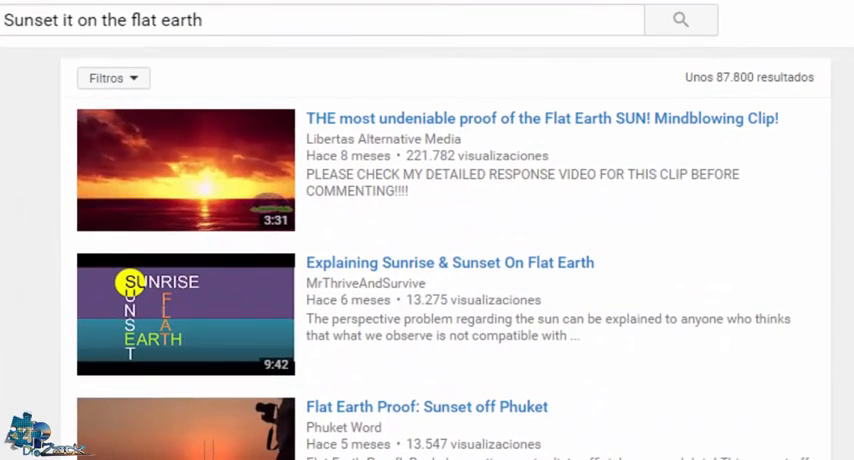
Step: Scroll through the flat-earth sunset video results and the web results on flat-earth sunrise and sunset
scroll(down, 3)
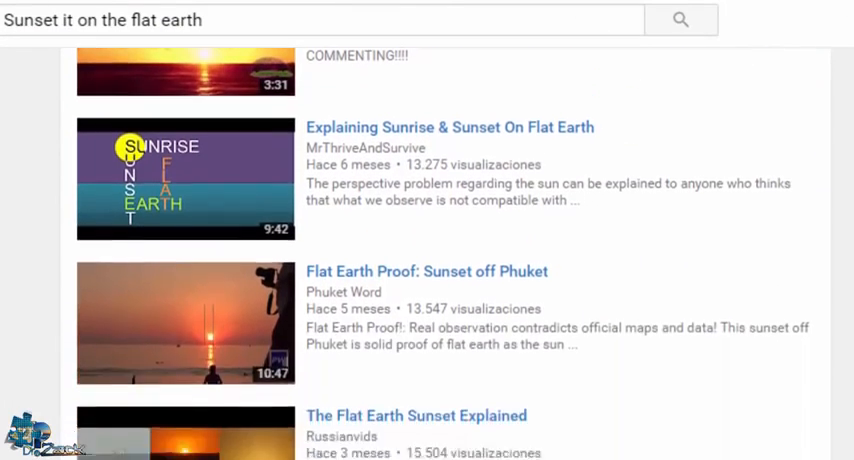
scroll(down, 3)
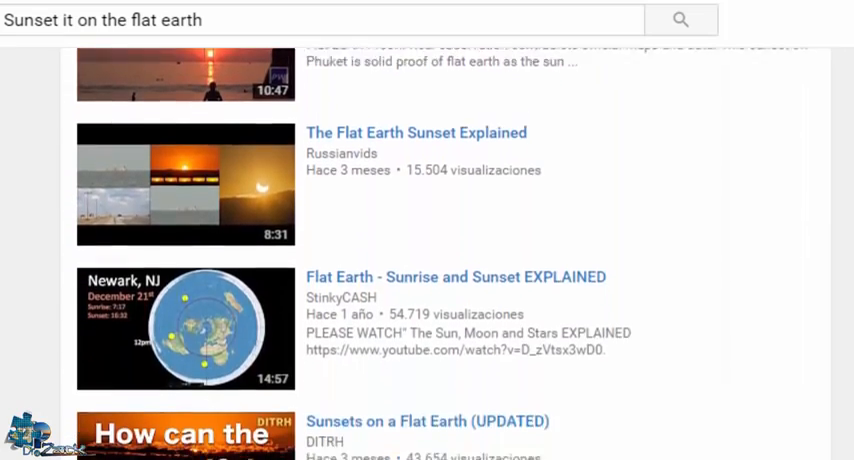
scroll(down, 3)
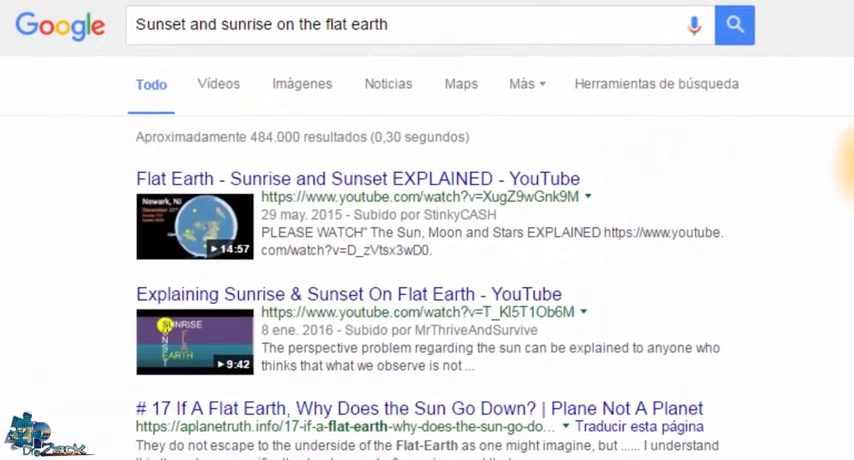
scroll(down, 3)
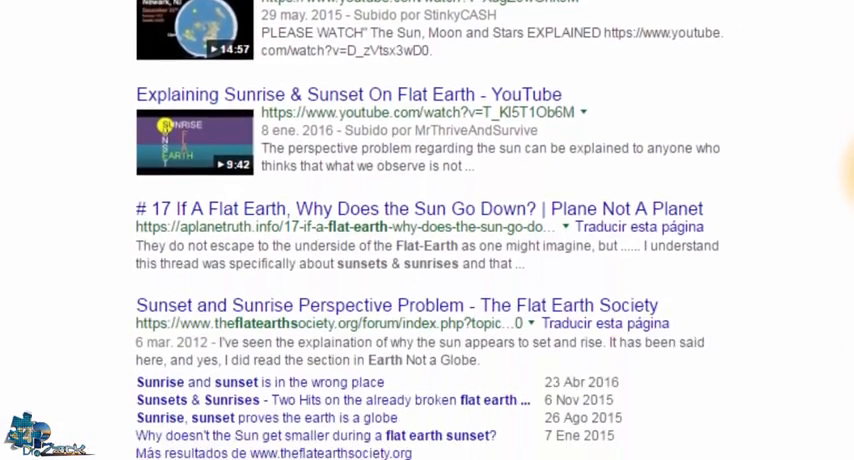
scroll(down, 3)
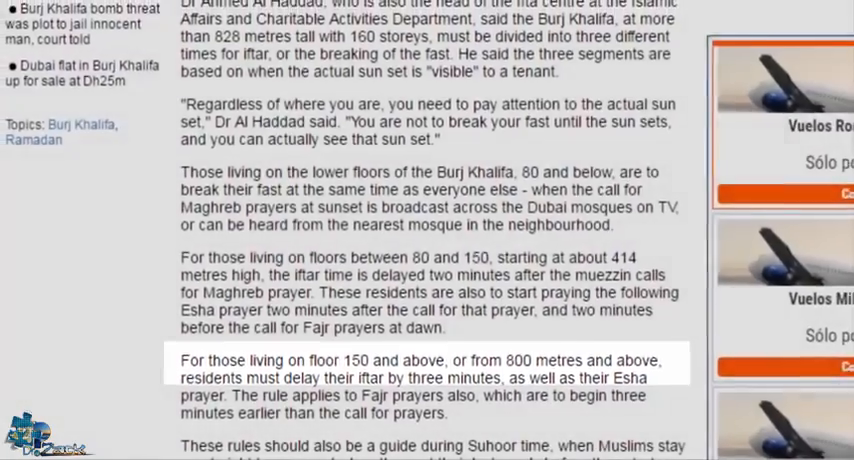
Step: Scroll the Ramadan article to the paragraph about residents on floor 150 and above delaying their fast by three minutes
scroll(down, 3)
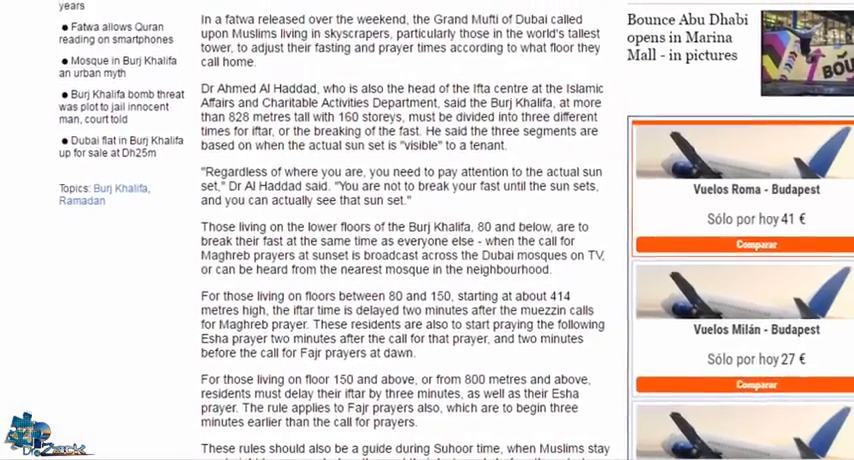
scroll(up, 3)
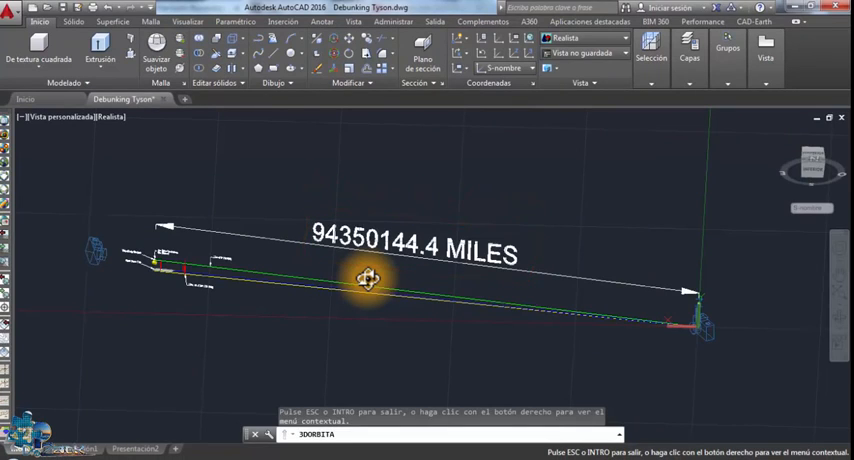
mouse_move(384, 280)
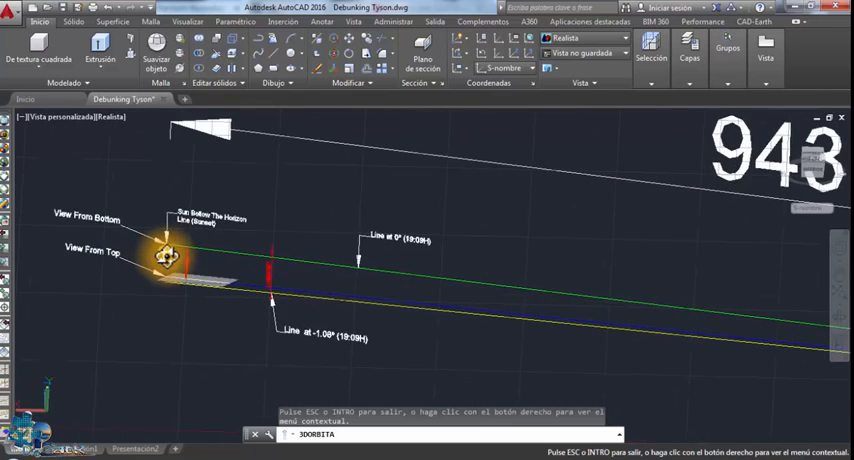
drag(168, 258, 290, 258)
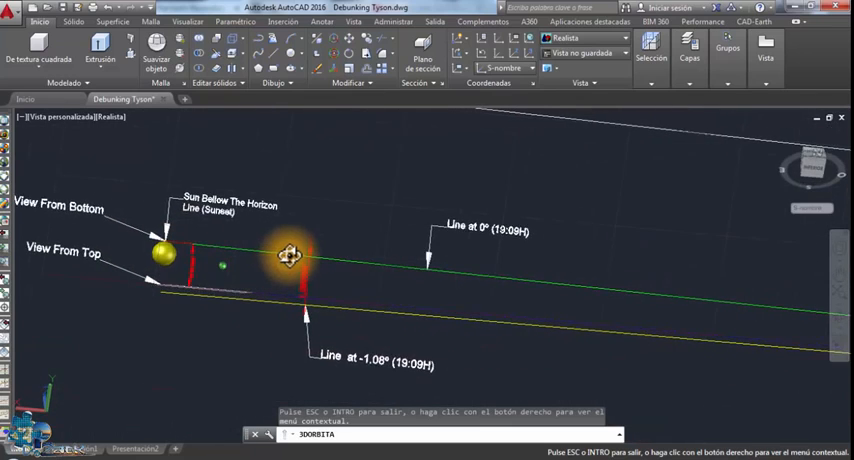
drag(290, 256, 556, 304)
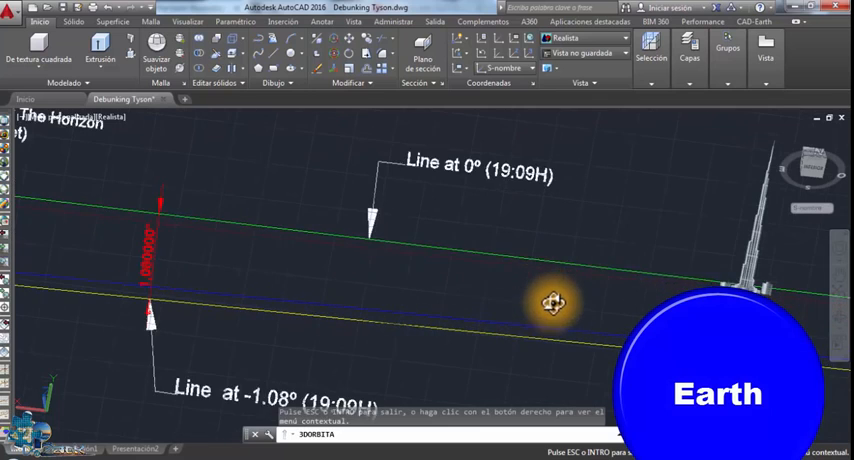
drag(556, 304, 284, 224)
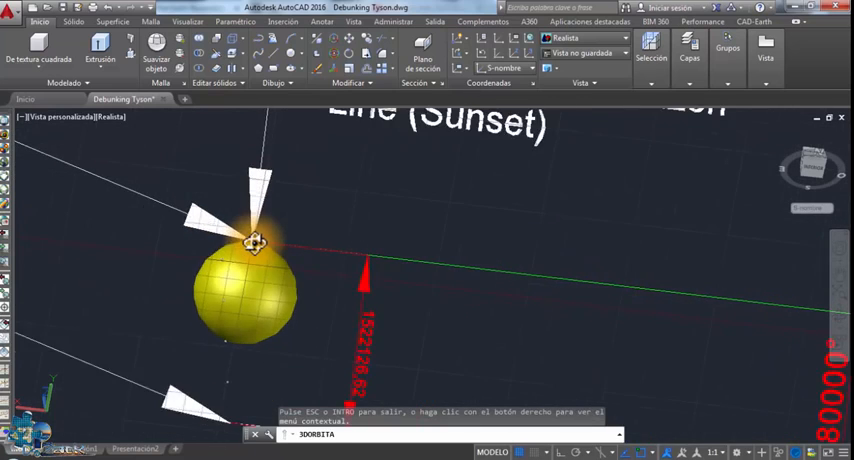
drag(256, 242, 496, 322)
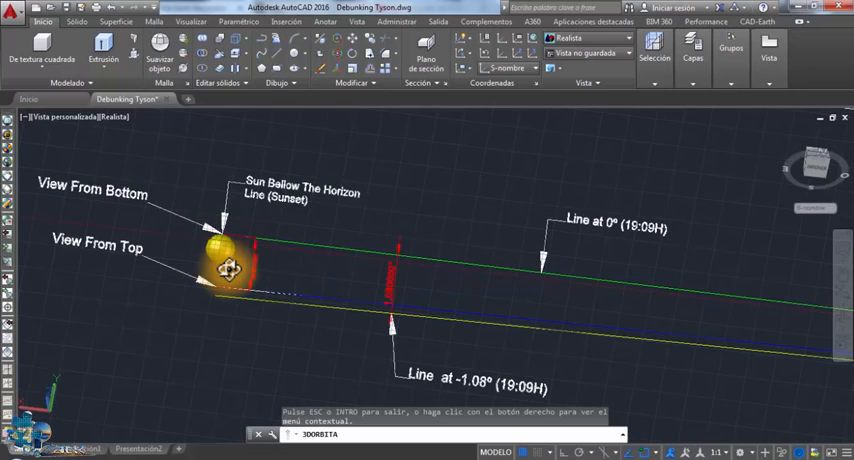
drag(230, 268, 216, 316)
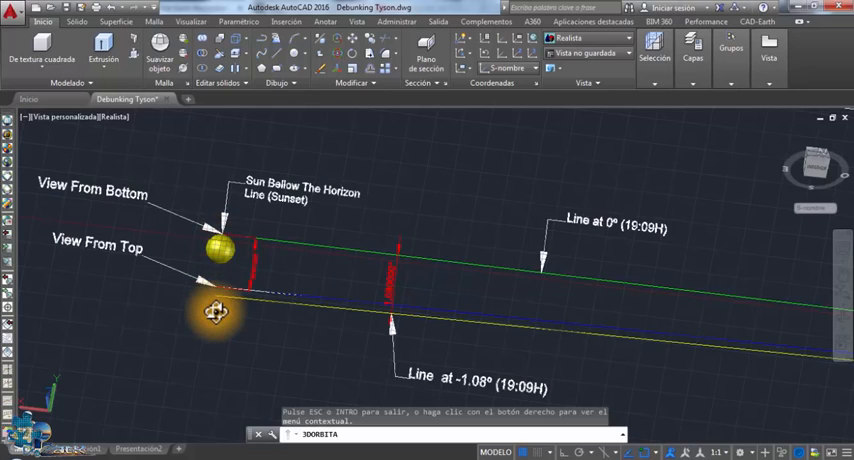
mouse_move(440, 356)
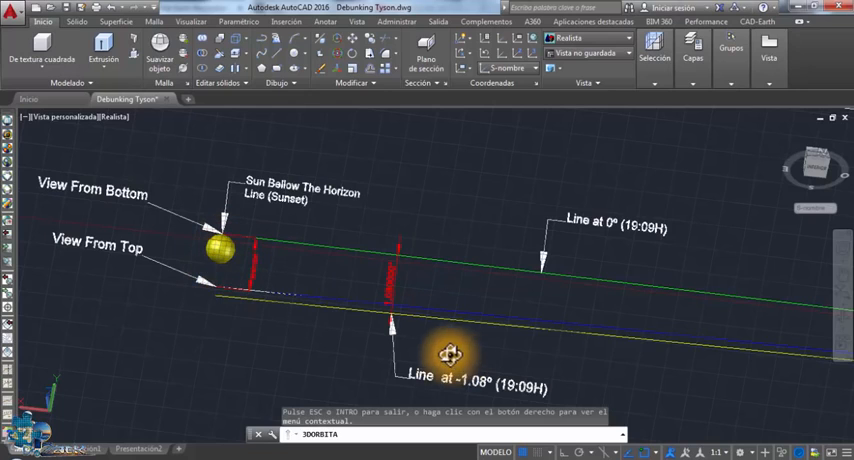
mouse_move(310, 324)
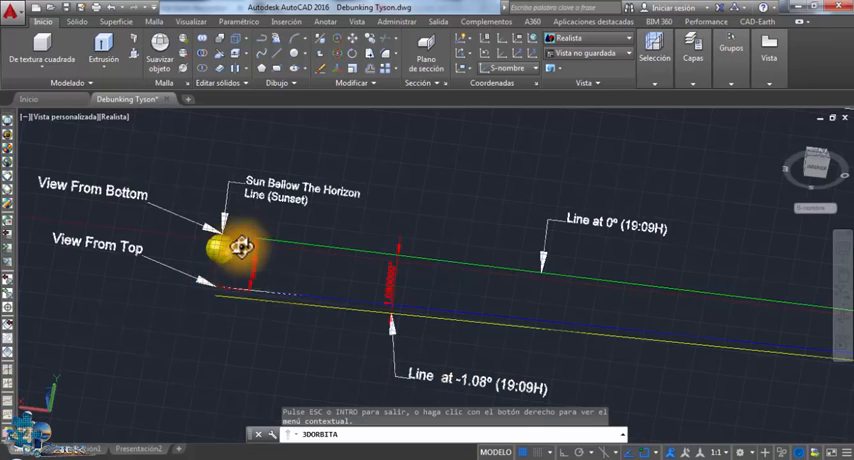
drag(240, 248, 224, 308)
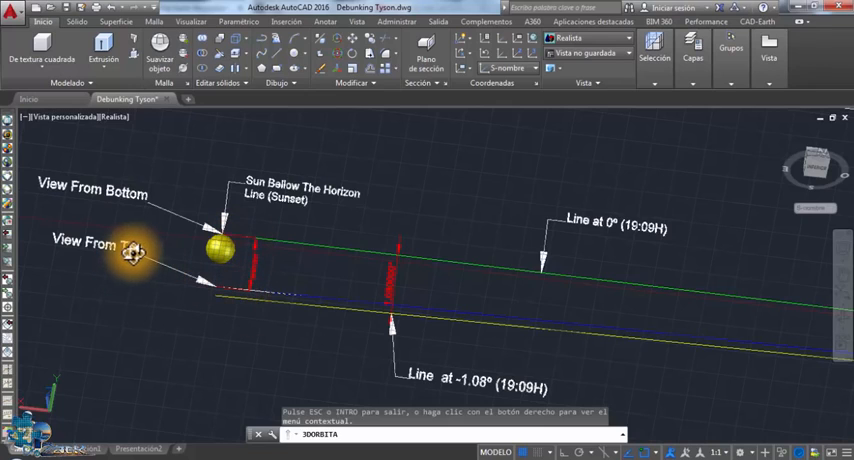
mouse_move(404, 324)
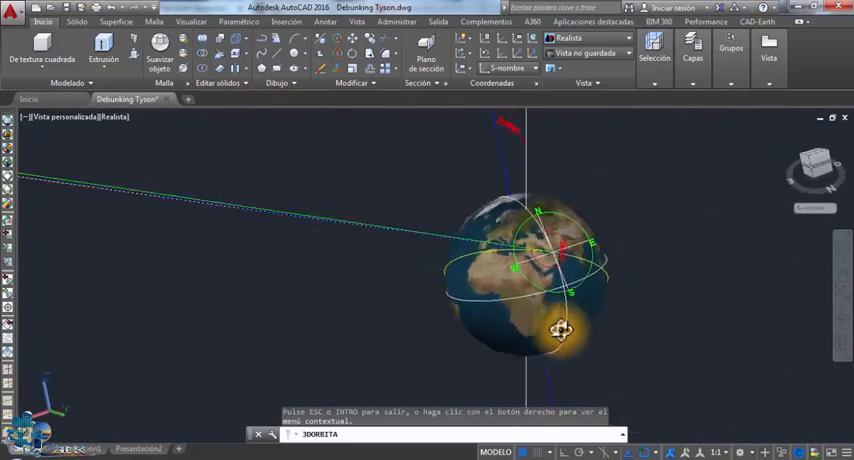
drag(564, 332, 598, 264)
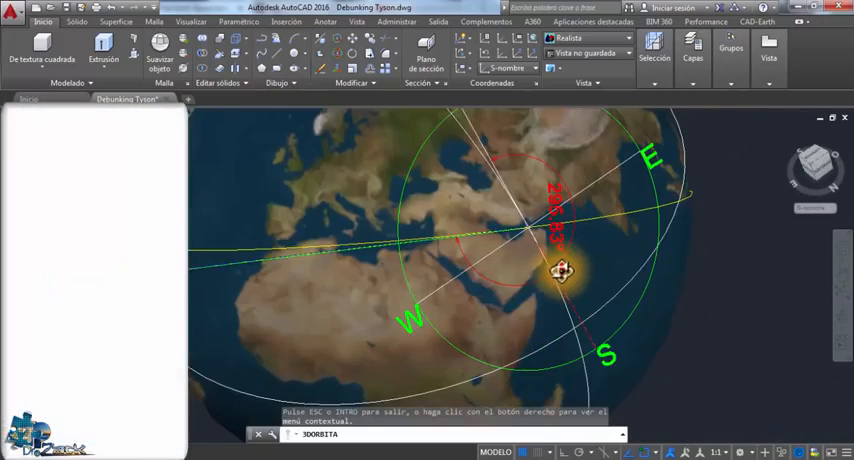
drag(560, 270, 550, 230)
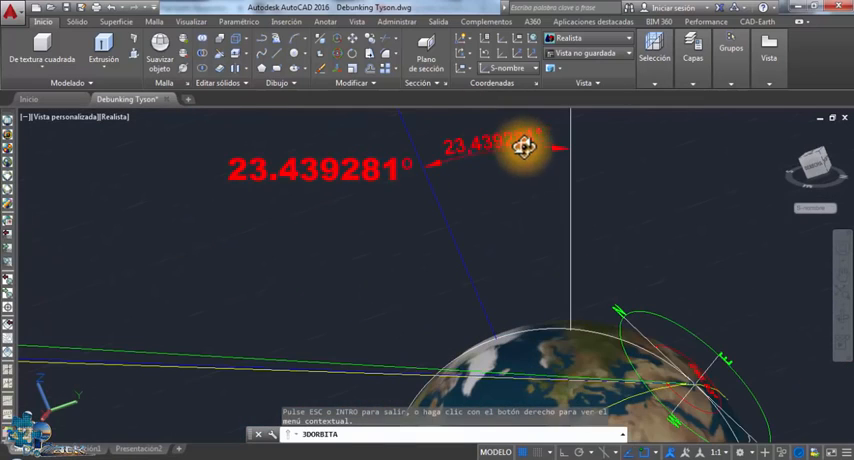
drag(524, 148, 536, 300)
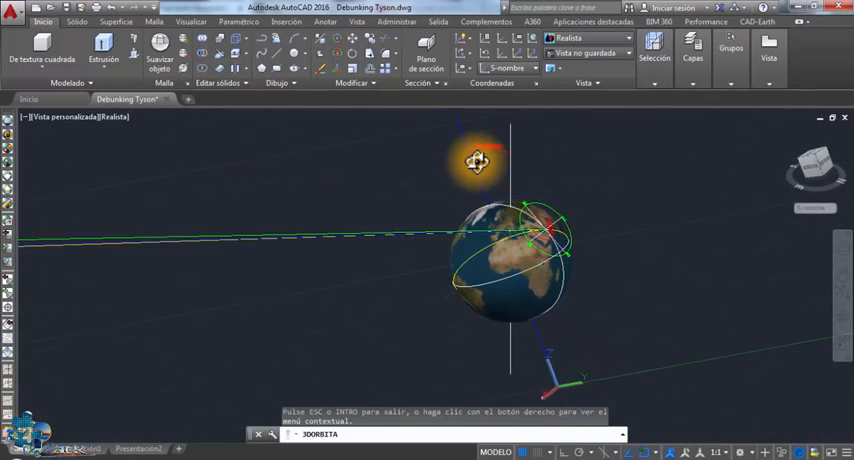
drag(476, 162, 478, 200)
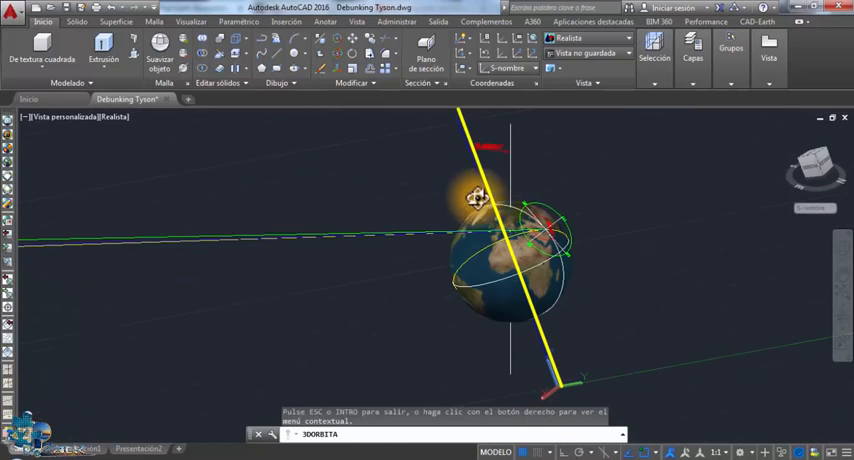
drag(480, 196, 570, 230)
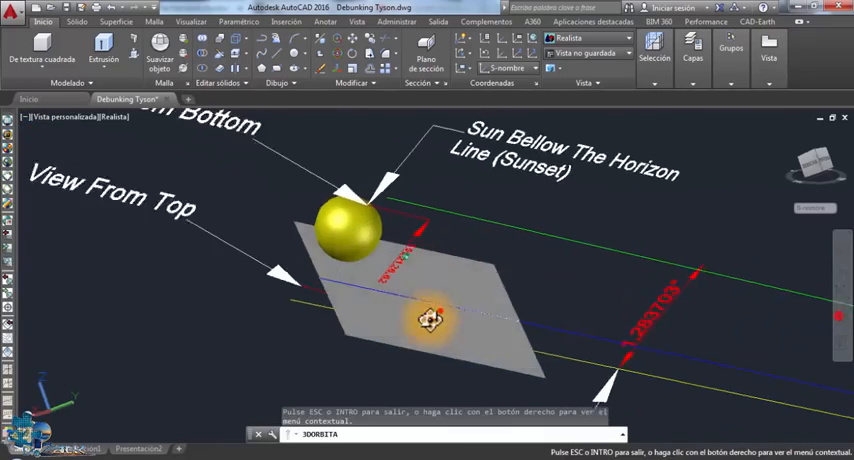
drag(430, 318, 240, 246)
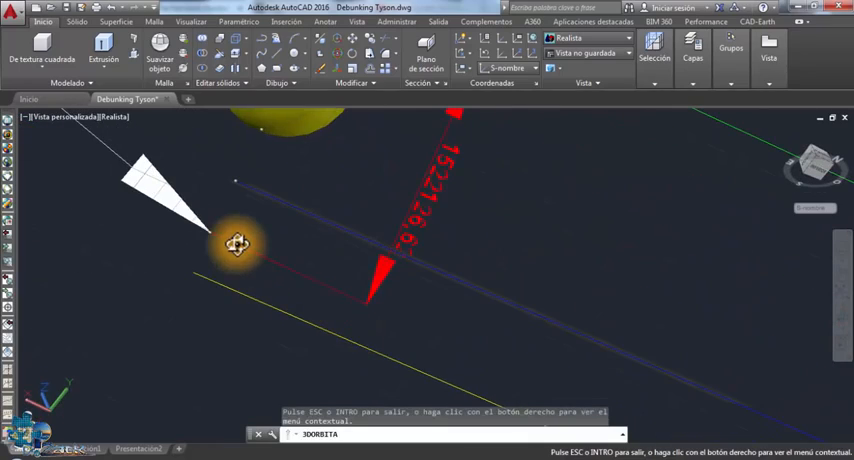
drag(238, 246, 198, 276)
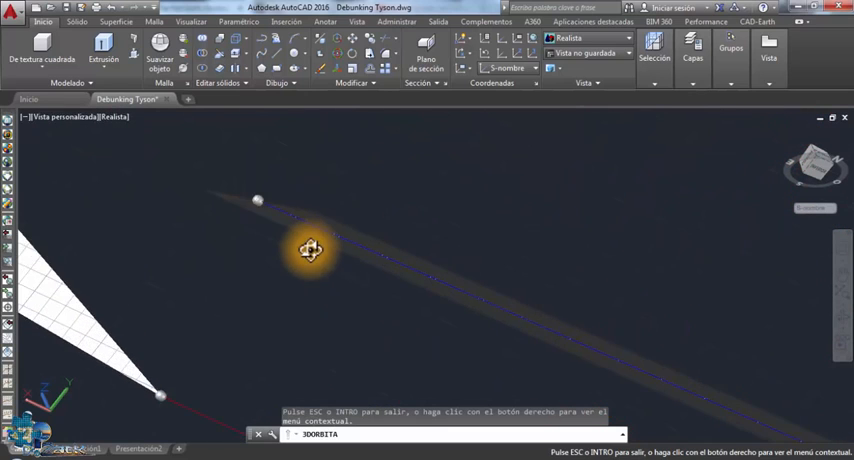
drag(308, 252, 308, 260)
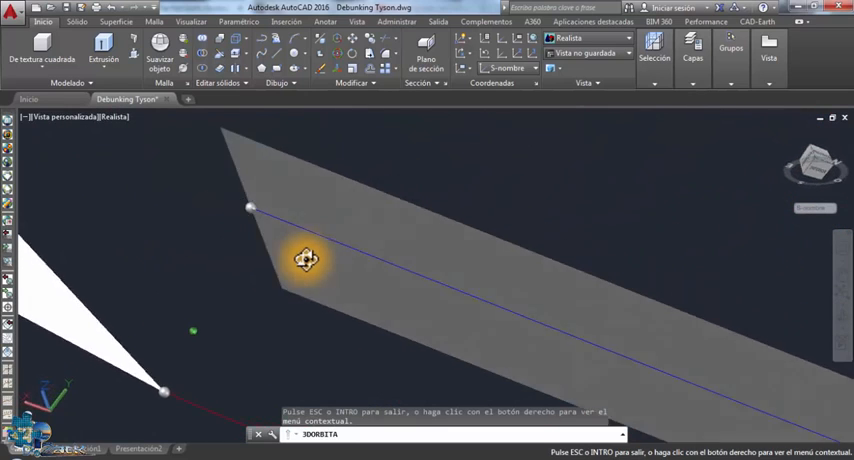
drag(308, 258, 322, 278)
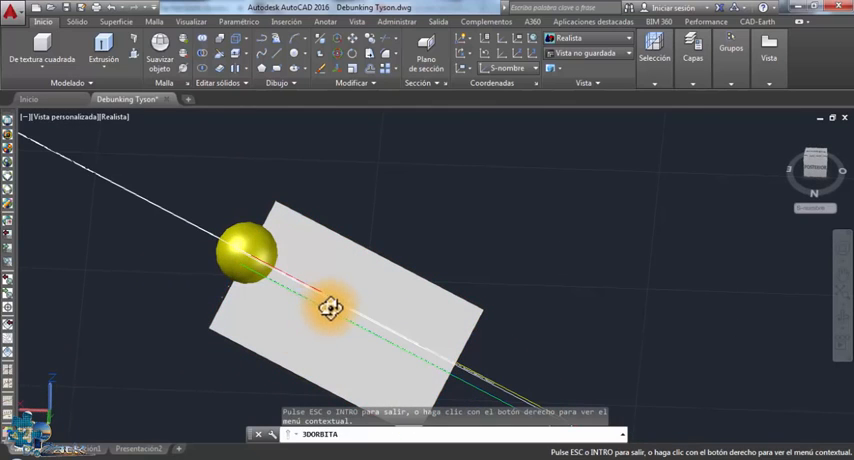
drag(330, 308, 228, 222)
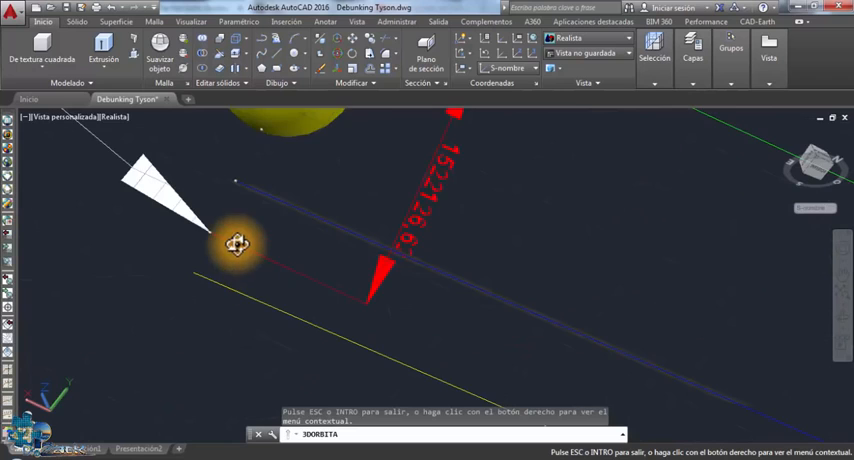
drag(238, 246, 200, 276)
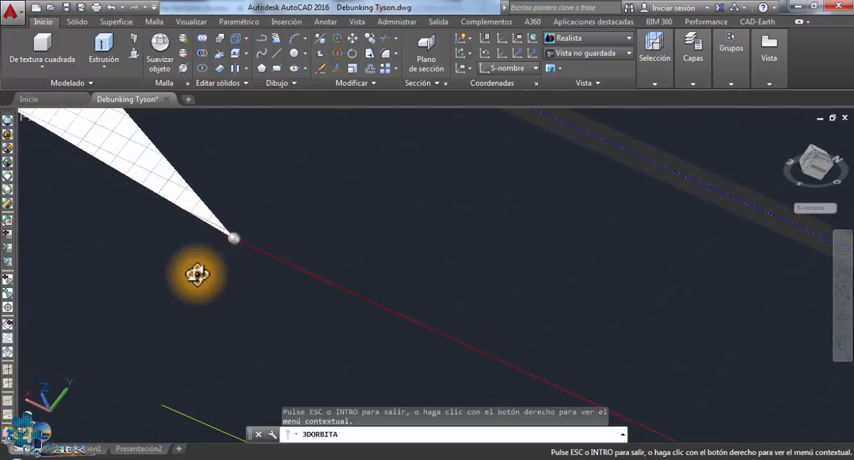
drag(200, 276, 312, 250)
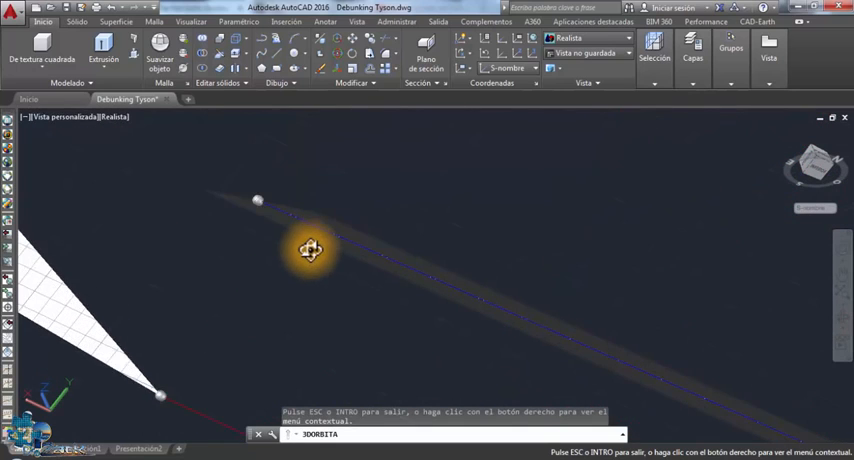
drag(310, 252, 308, 258)
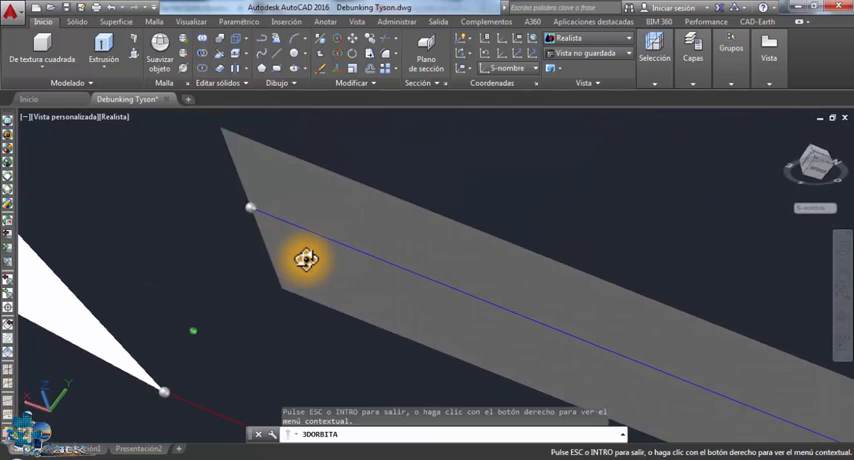
drag(308, 258, 264, 190)
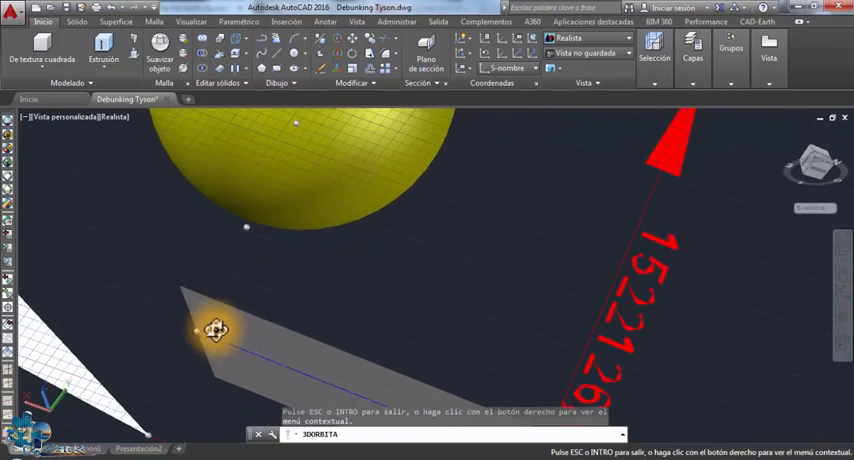
drag(218, 332, 308, 132)
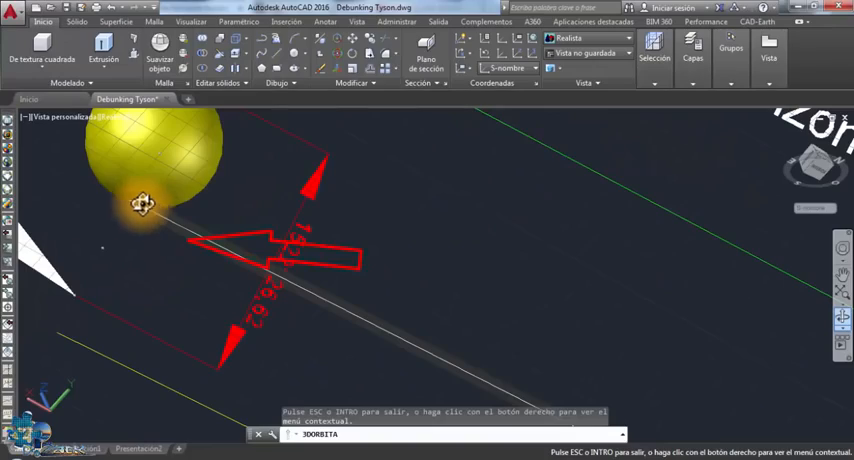
drag(144, 204, 424, 270)
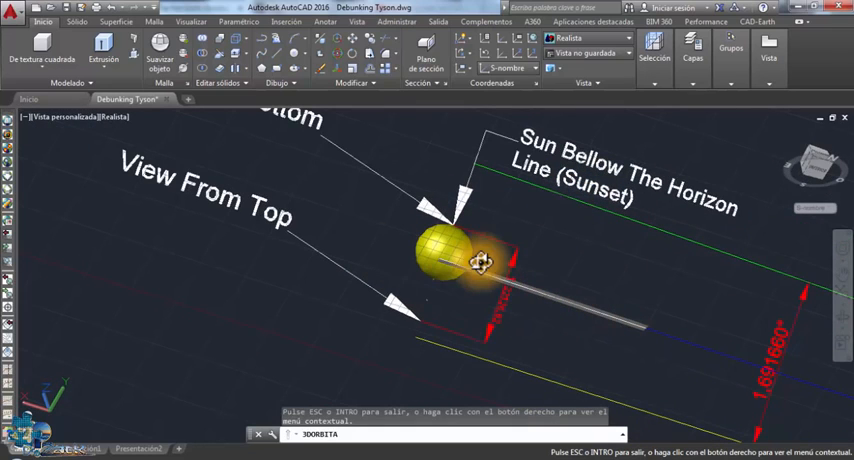
drag(482, 264, 344, 290)
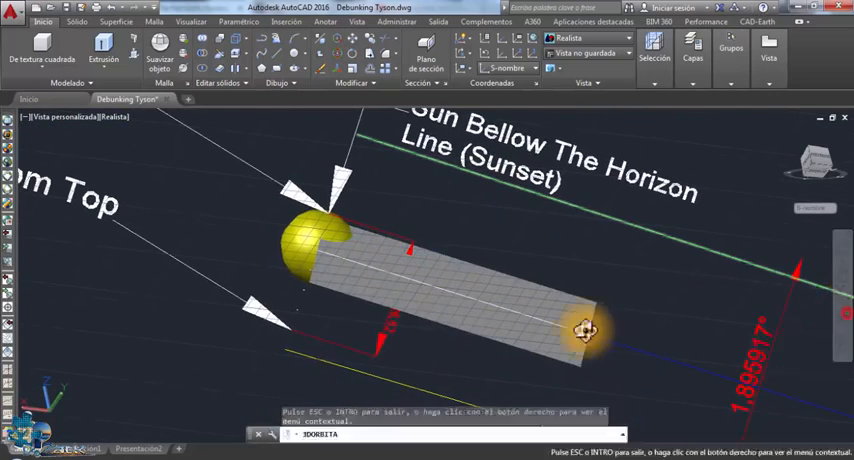
drag(584, 330, 696, 368)
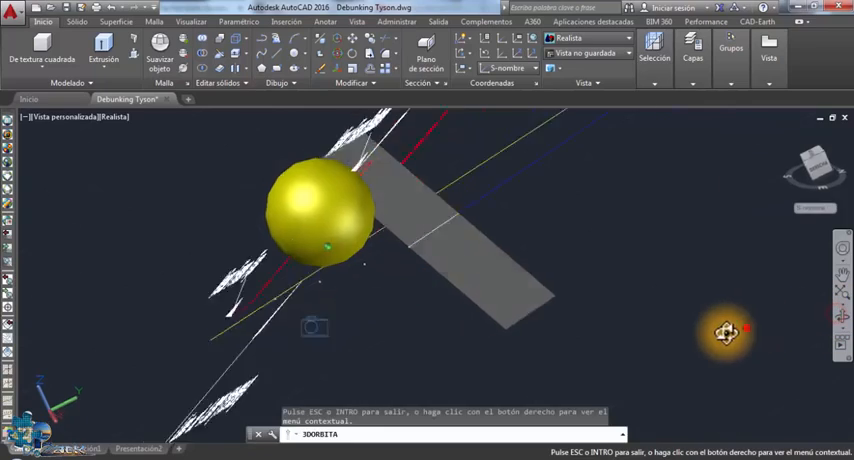
drag(728, 332, 496, 276)
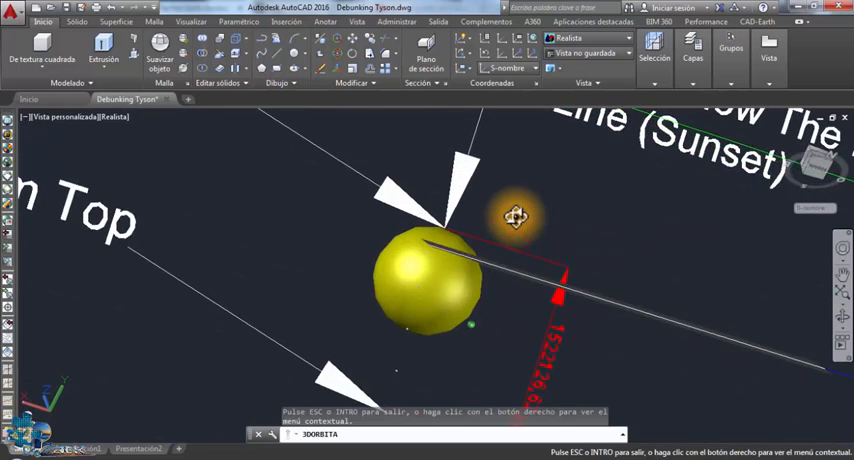
drag(516, 216, 468, 228)
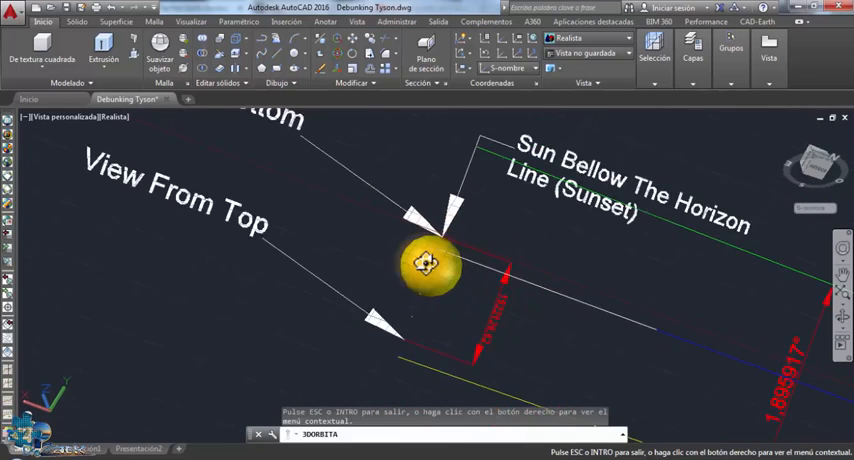
drag(430, 270, 410, 280)
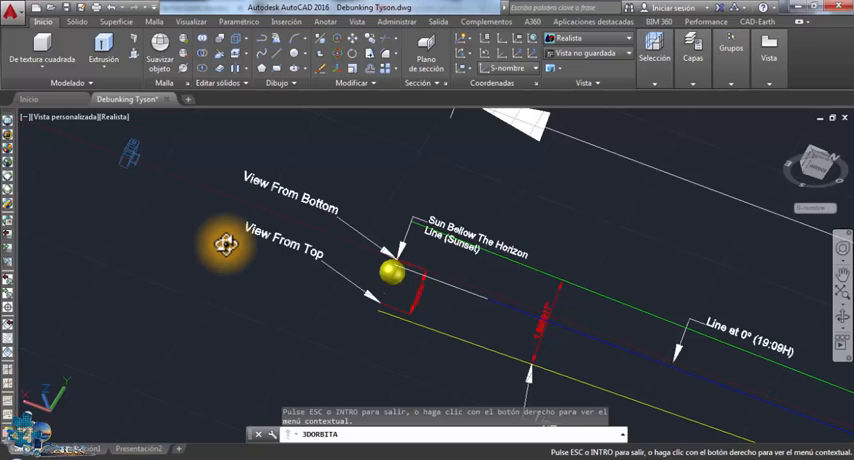
mouse_move(238, 212)
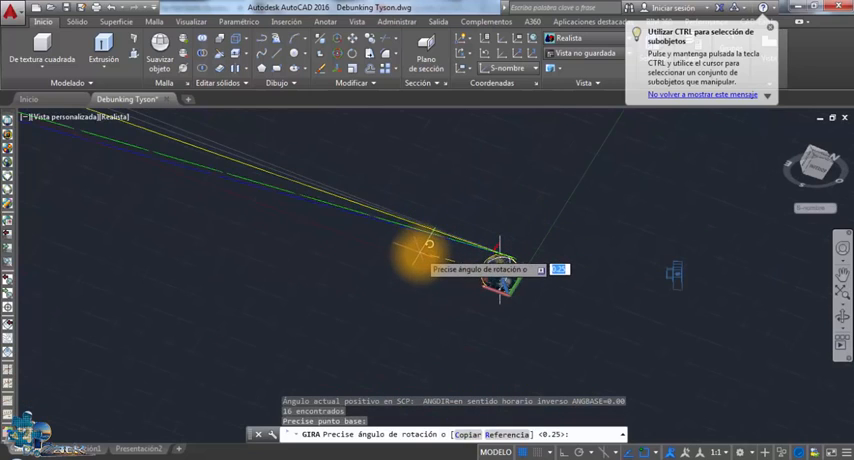
Step: Rotate the geometry about its base point by an angle of -1 degree
click(792, 32)
text(4)
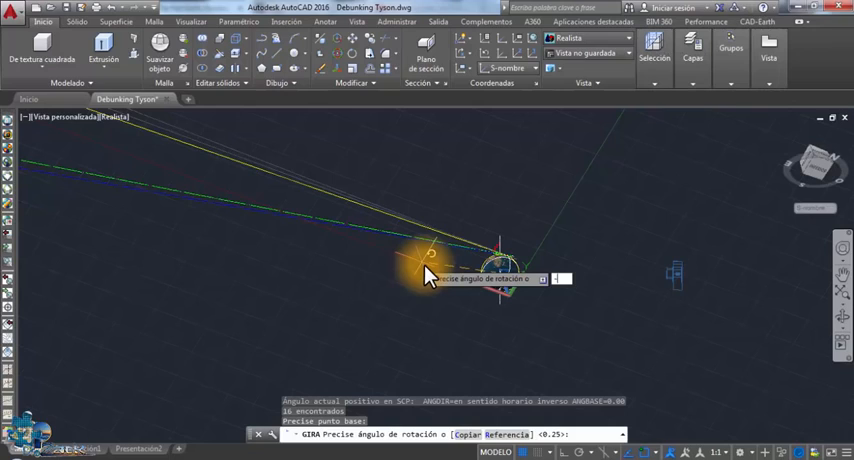
text(-1)
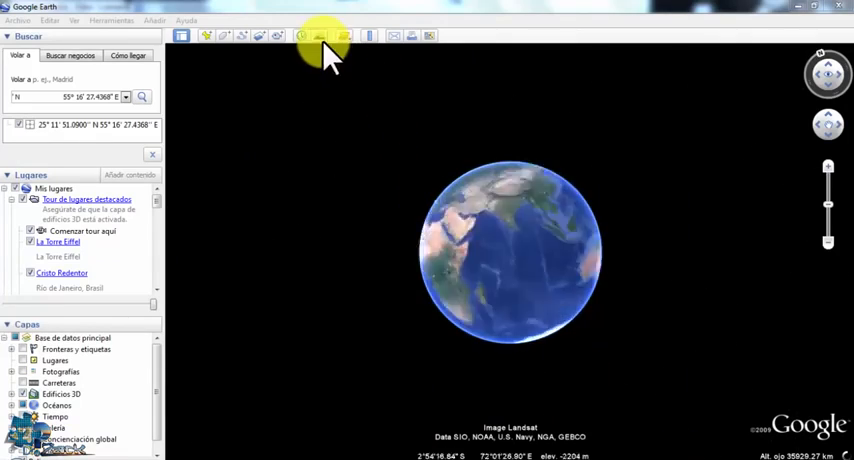
Step: Show sunlight over the globe, fly in to ground level in Dubai, and bring up the date and time options
click(324, 36)
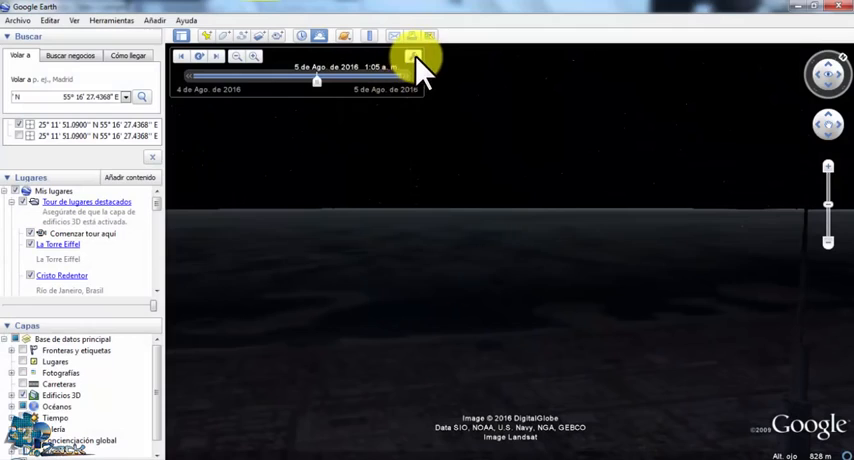
click(412, 54)
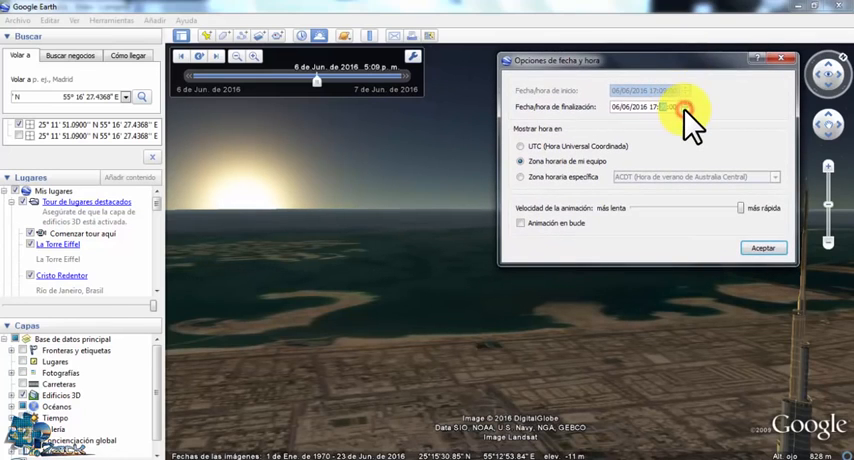
Step: Set the date to 4 June 2018 near 5:50 p.m., confirm with Aceptar, and centre the Burj Khalifa in view
click(670, 108)
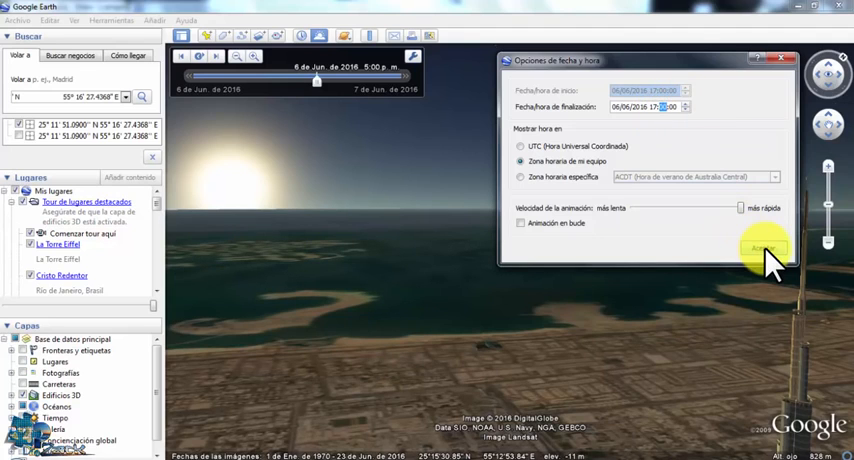
click(756, 242)
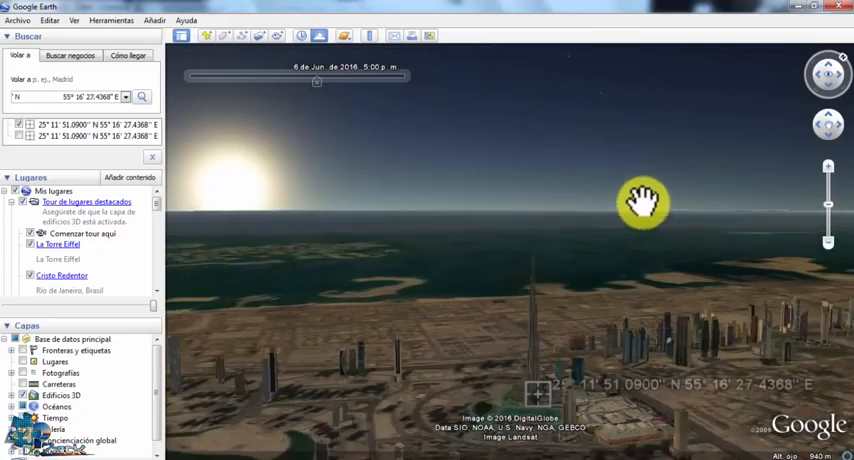
drag(644, 202, 556, 362)
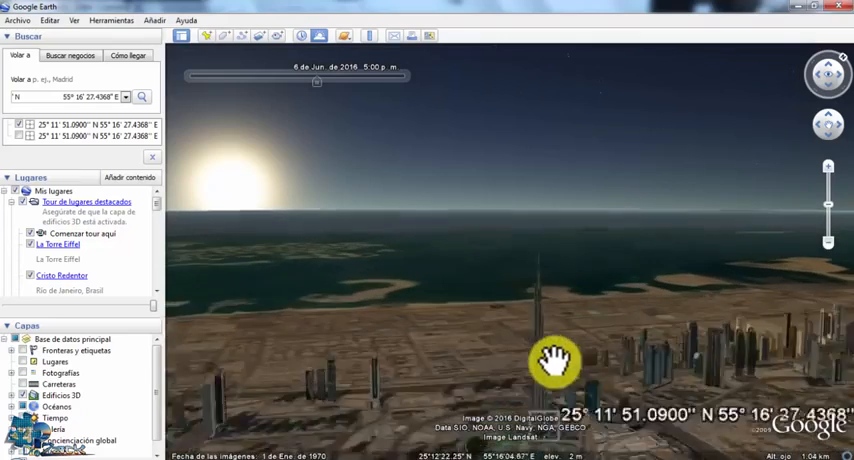